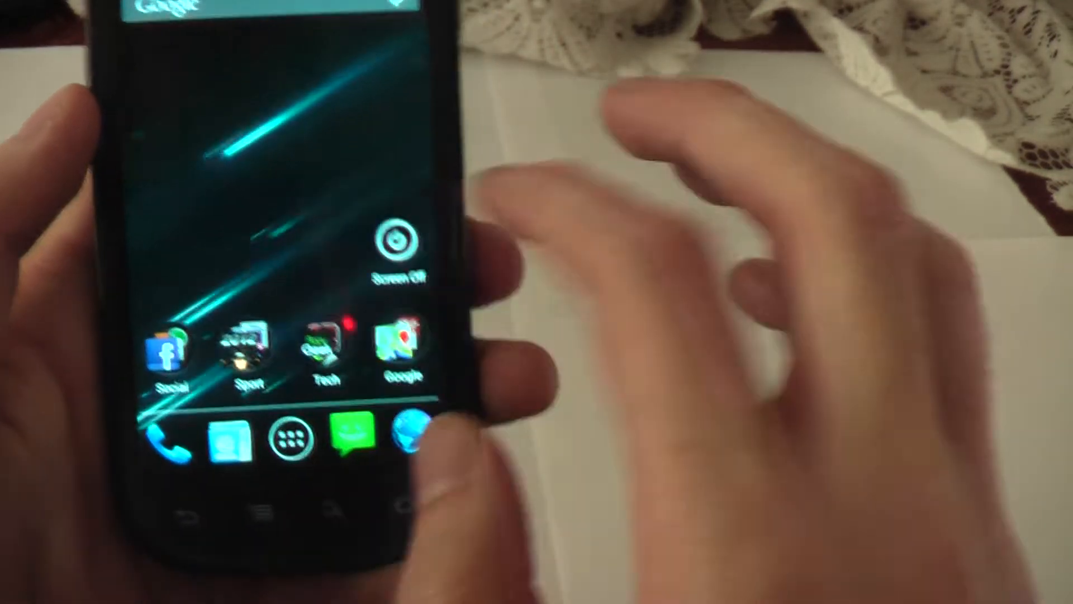
- Swipe to the Settings Accounts list showing Corporate, Facebook, Google, SkyDrive and Twitter
scroll("left", 3)
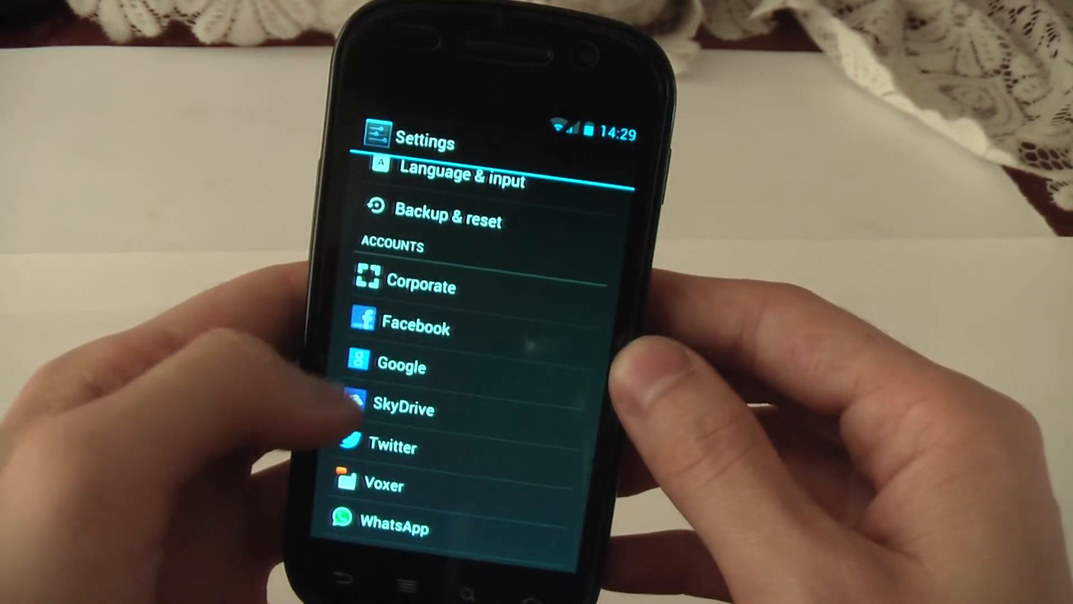
left_click(400, 366)
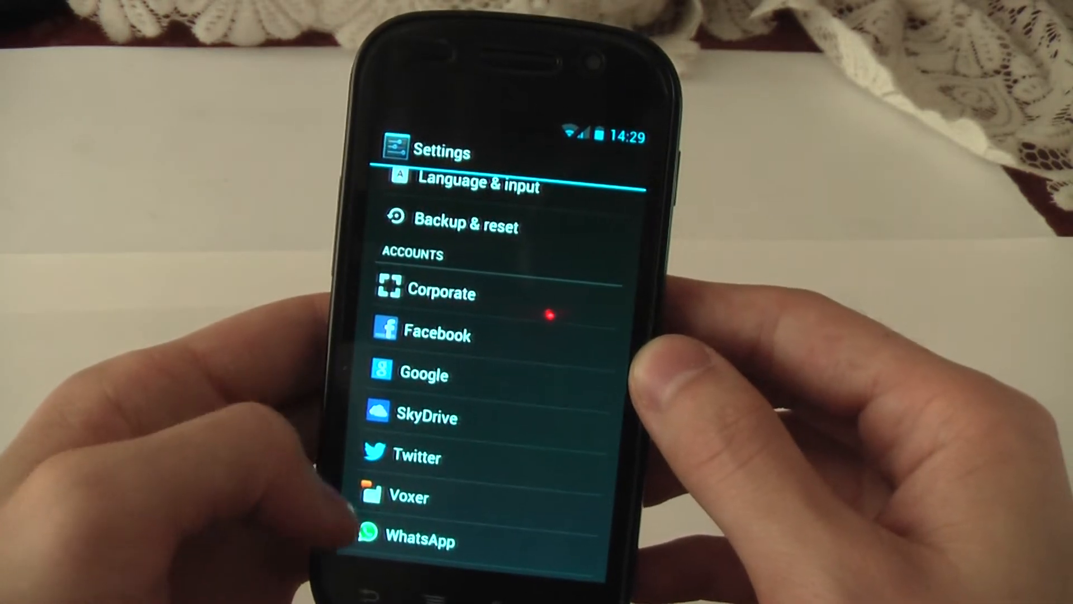
scroll("down", 3)
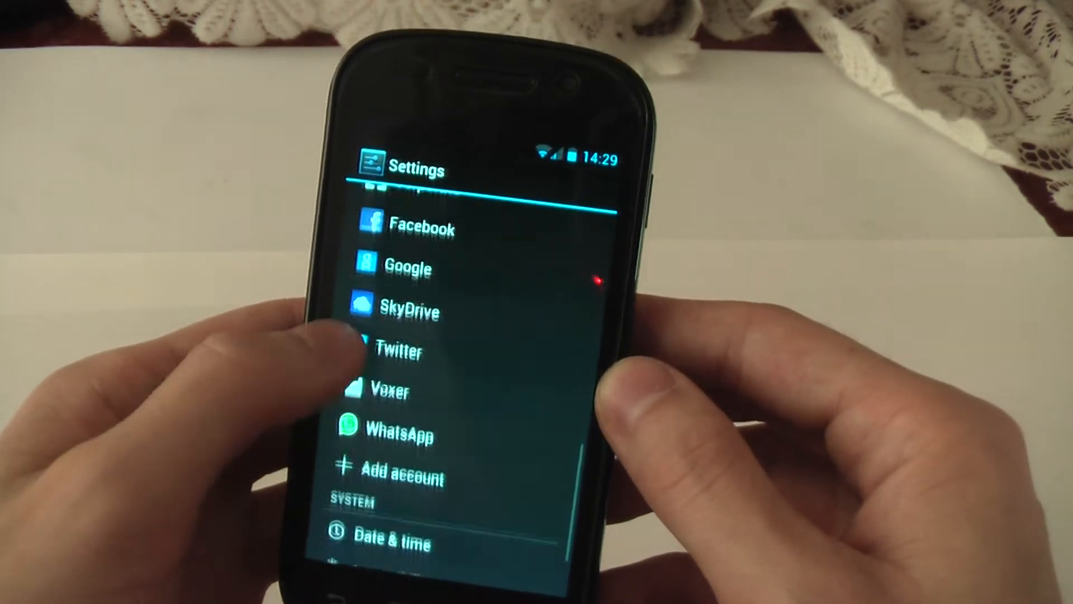
scroll("up", 3)
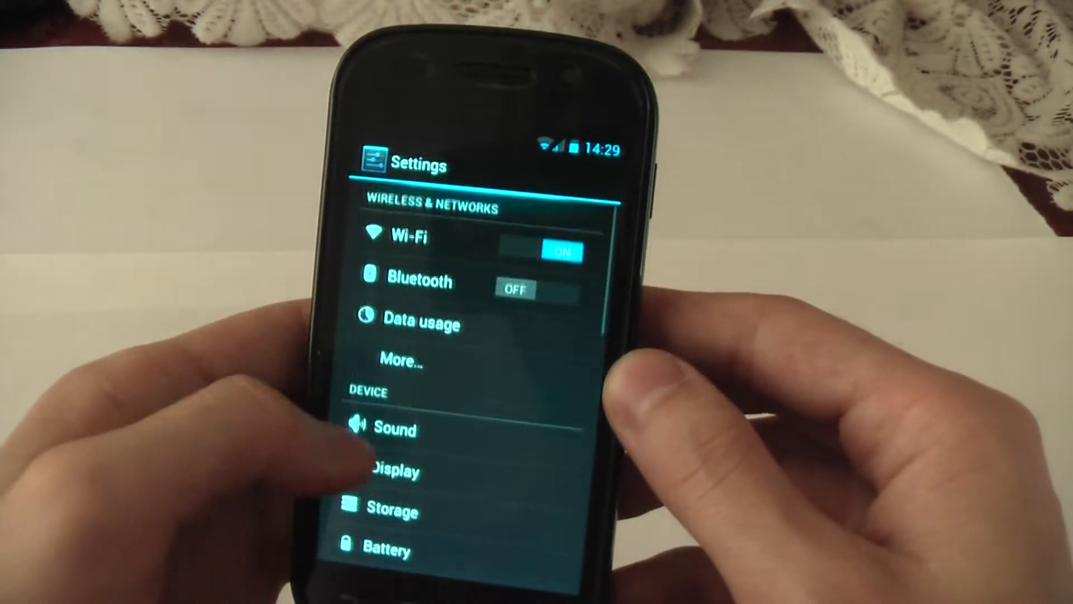
scroll("down", 3)
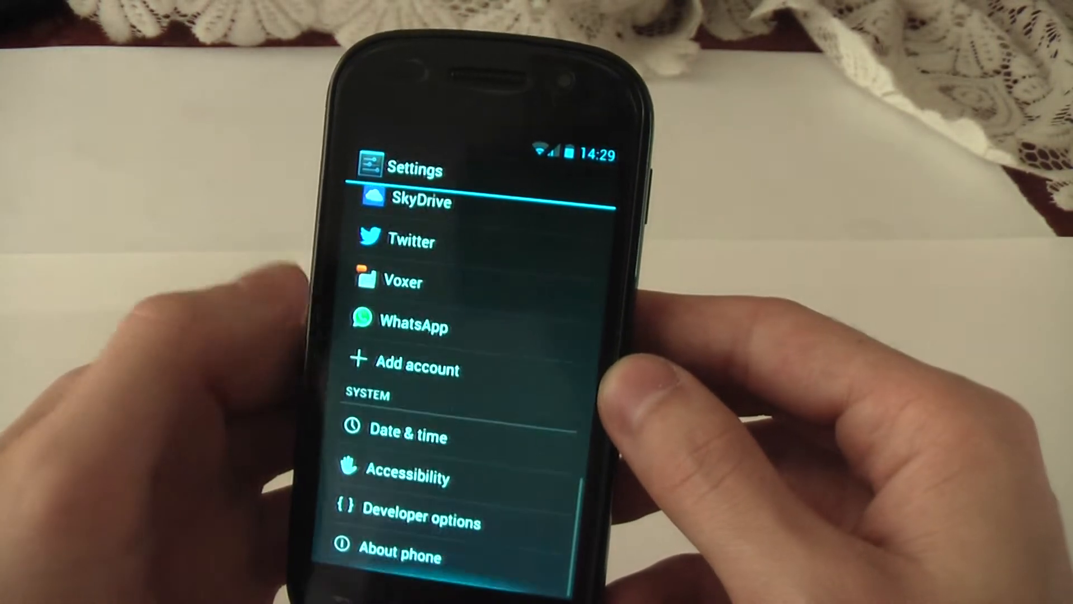
left_click(402, 554)
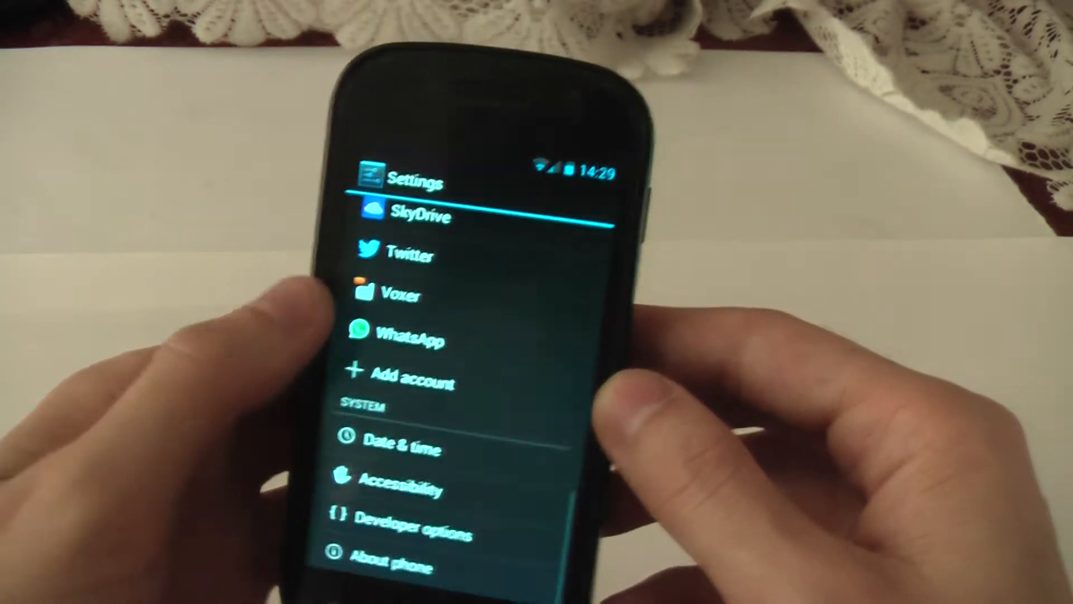
scroll("down", 3)
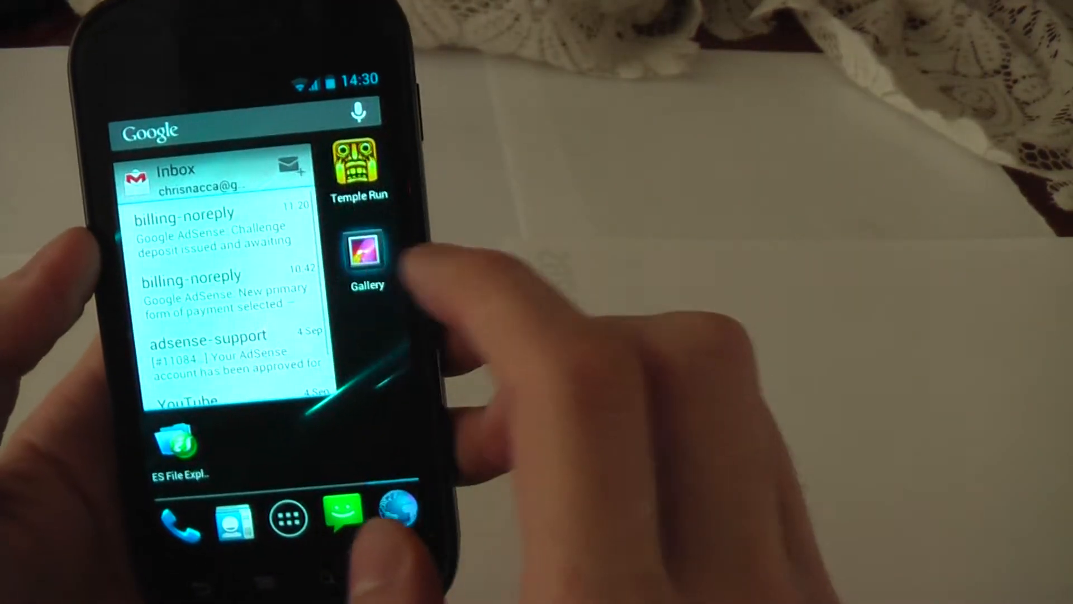
- Launch the Gallery app from the home screen to its Albums view
left_click(366, 249)
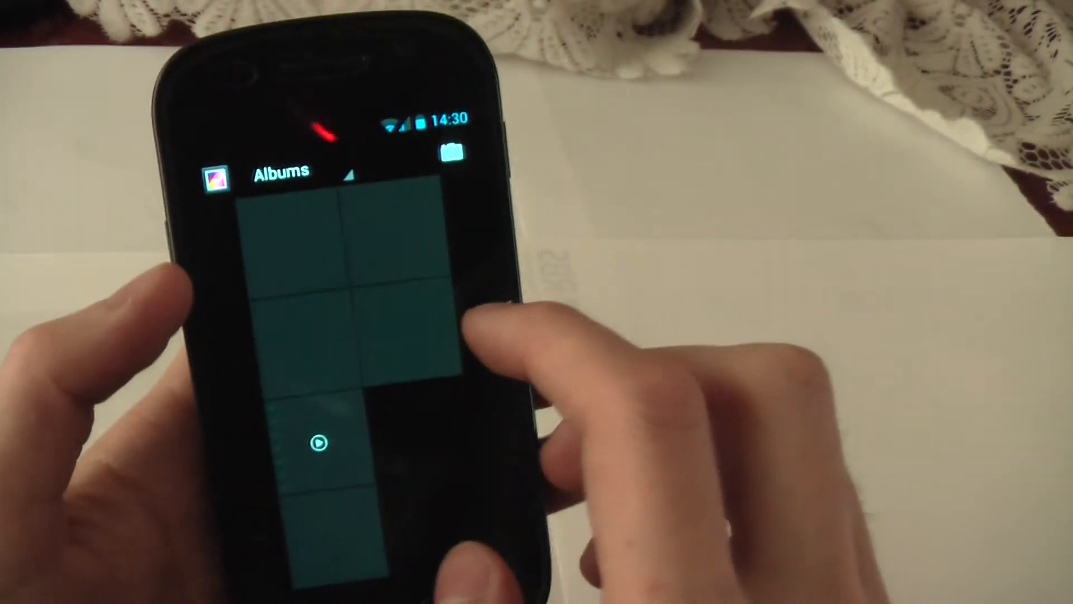